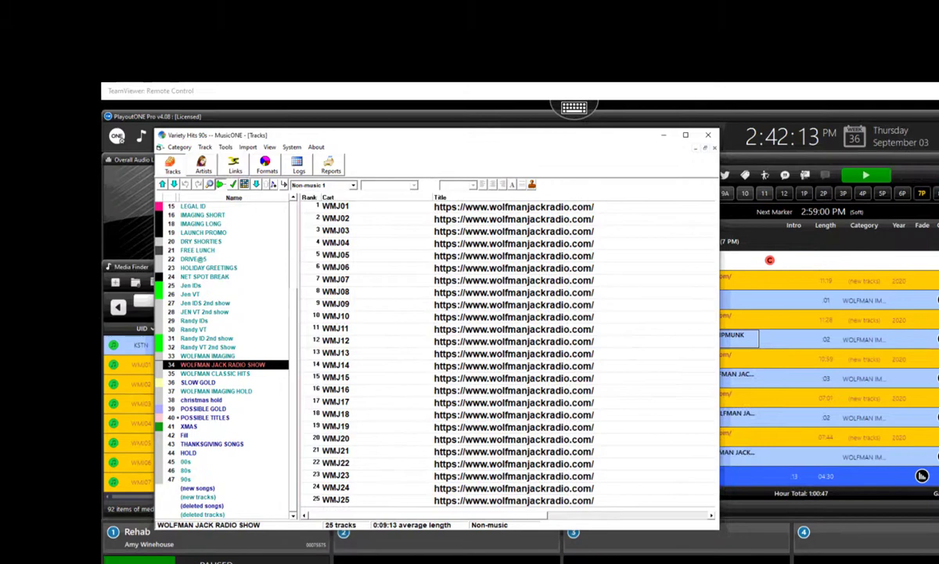
Open the Non-Music Track dialog for Wolfman Jack Radio Show track WMJ01.
left_click(335, 499)
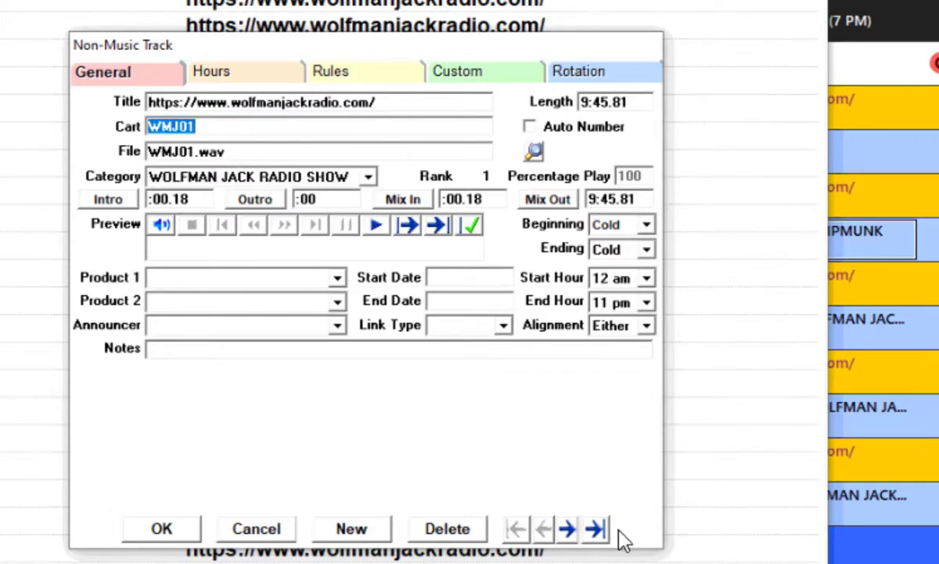
Step forward through the next two Wolfman Jack tracks' details.
left_click(566, 528)
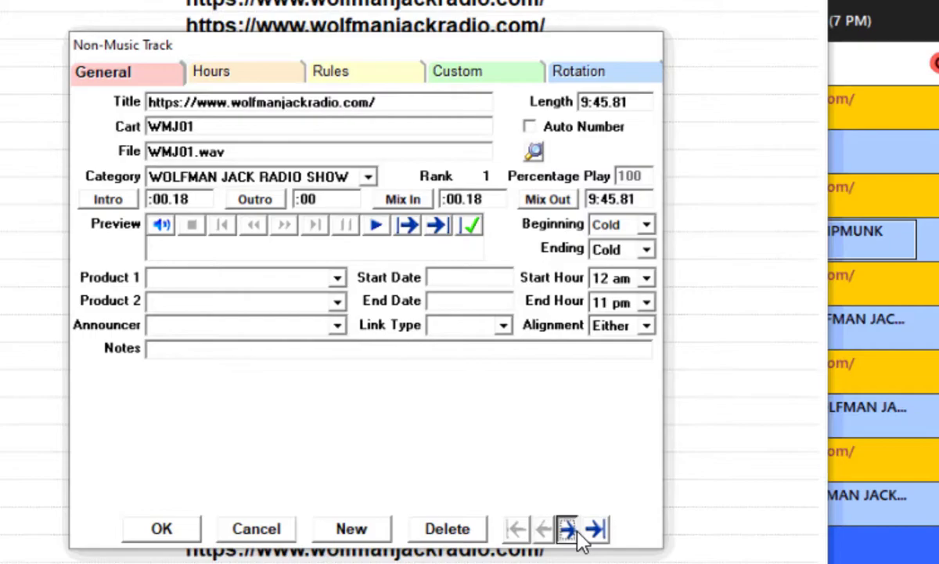
left_click(566, 528)
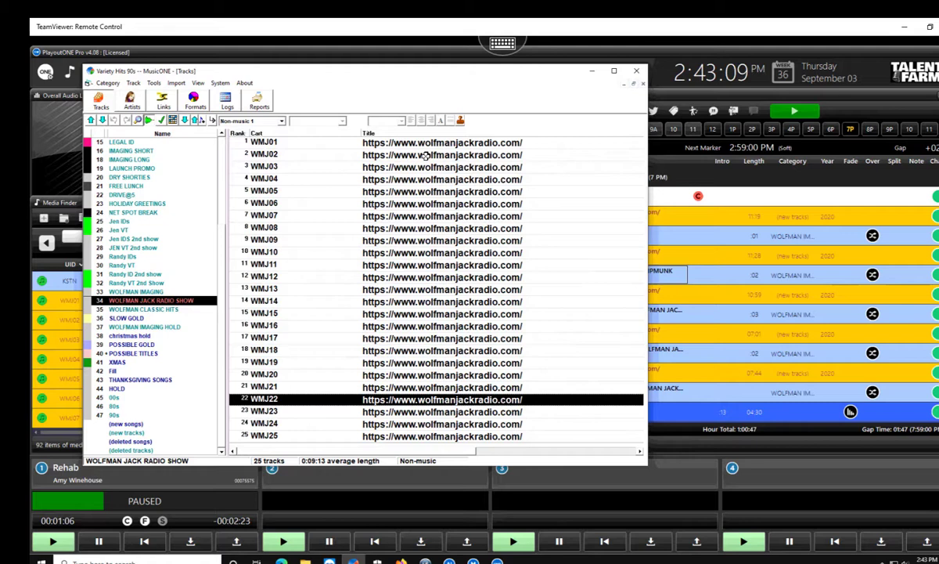
Show the Wolfman Jack Radio Show clock in Formats, then the xmas eve day format.
left_click(194, 99)
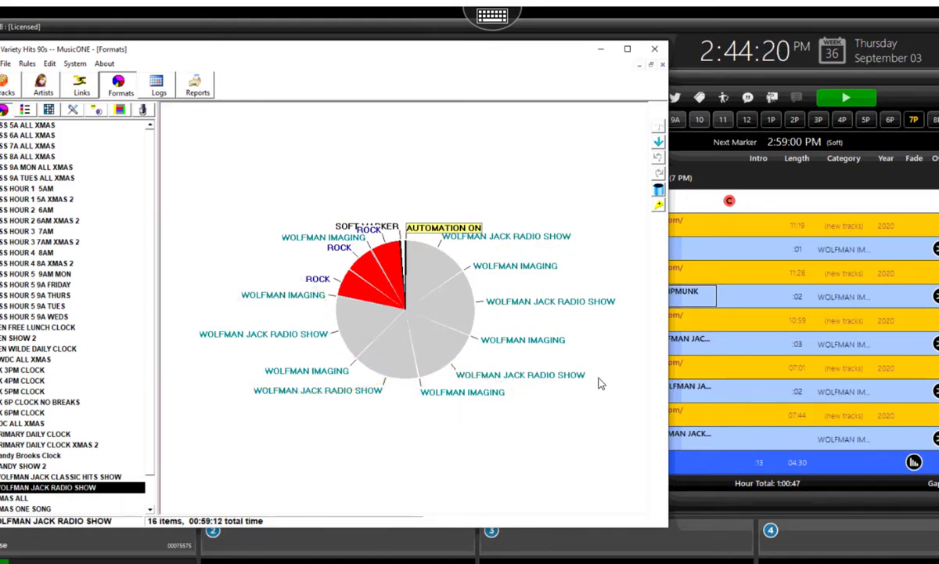
mouse_move(161, 110)
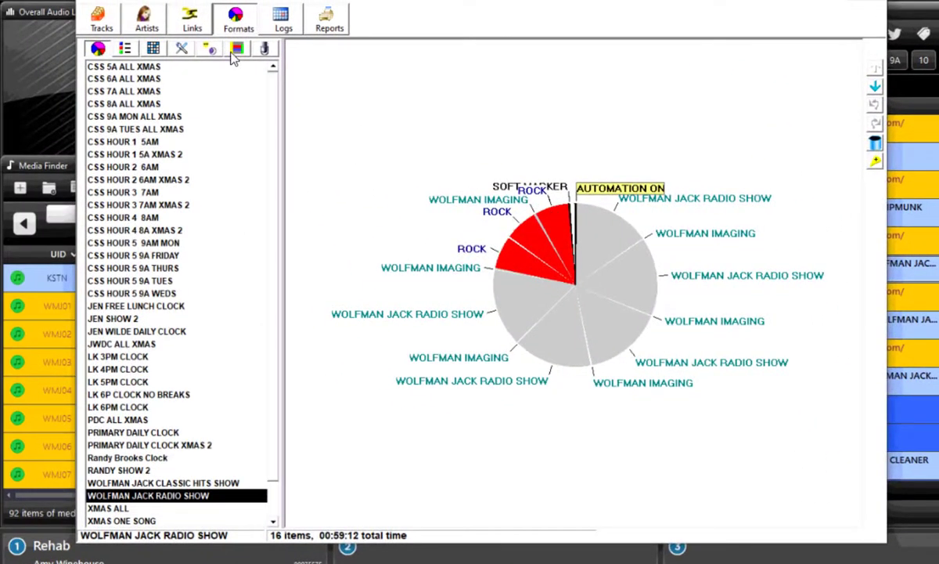
left_click(210, 48)
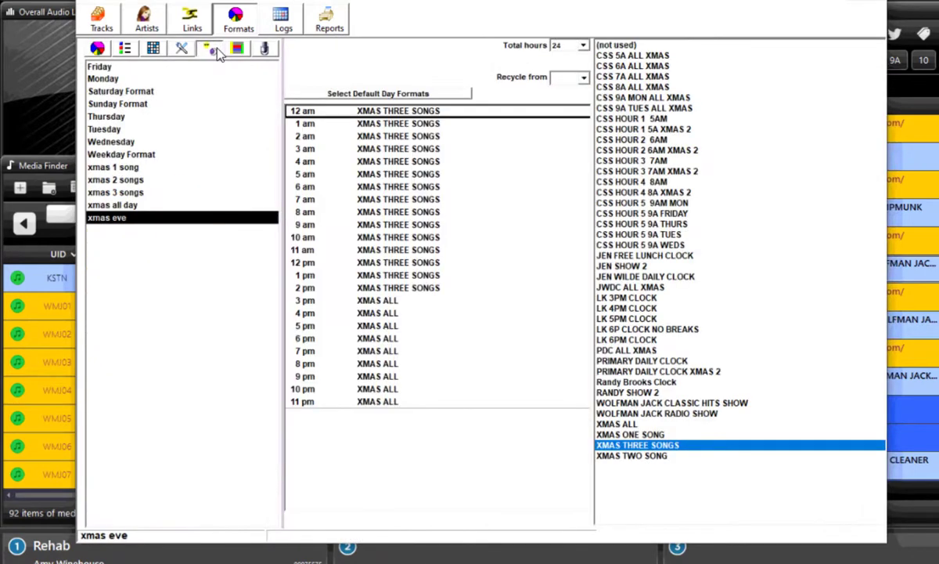